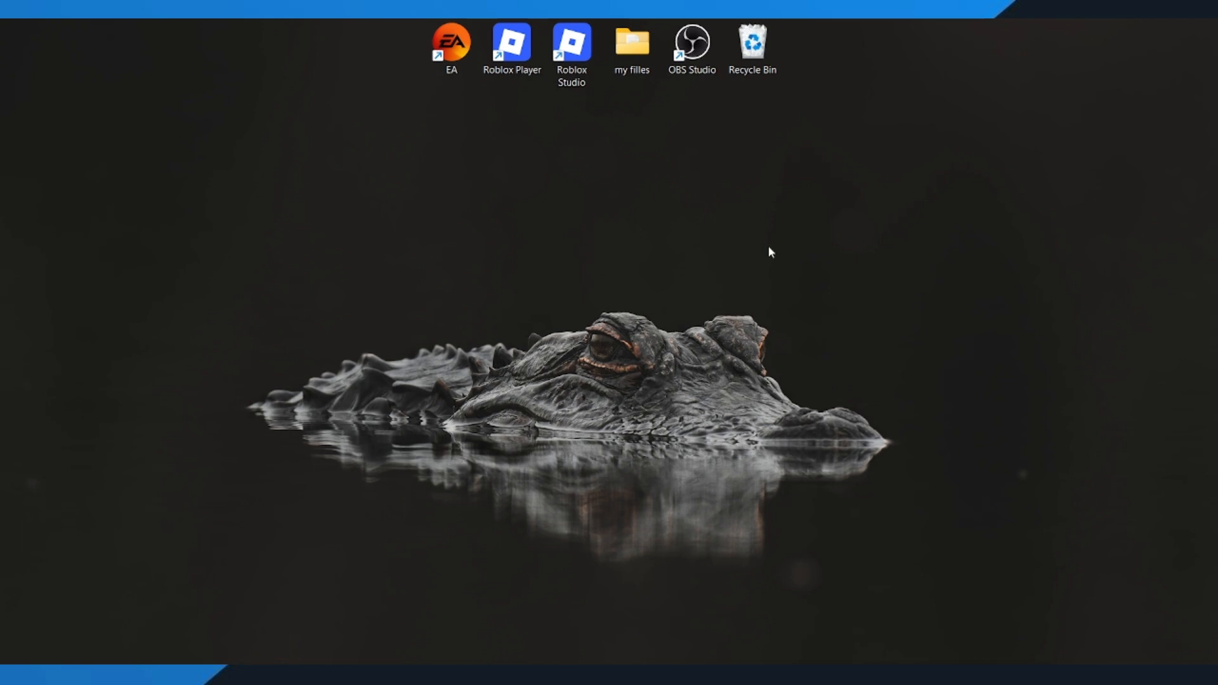
mouse_move(758, 250)
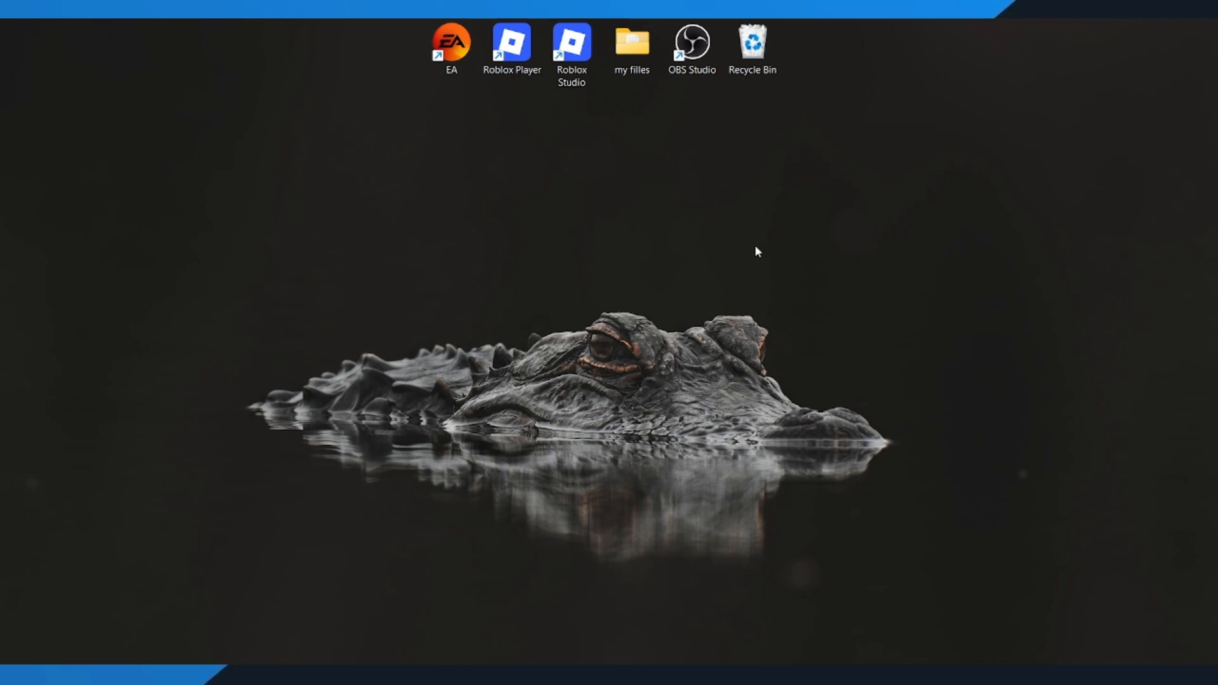
mouse_move(668, 332)
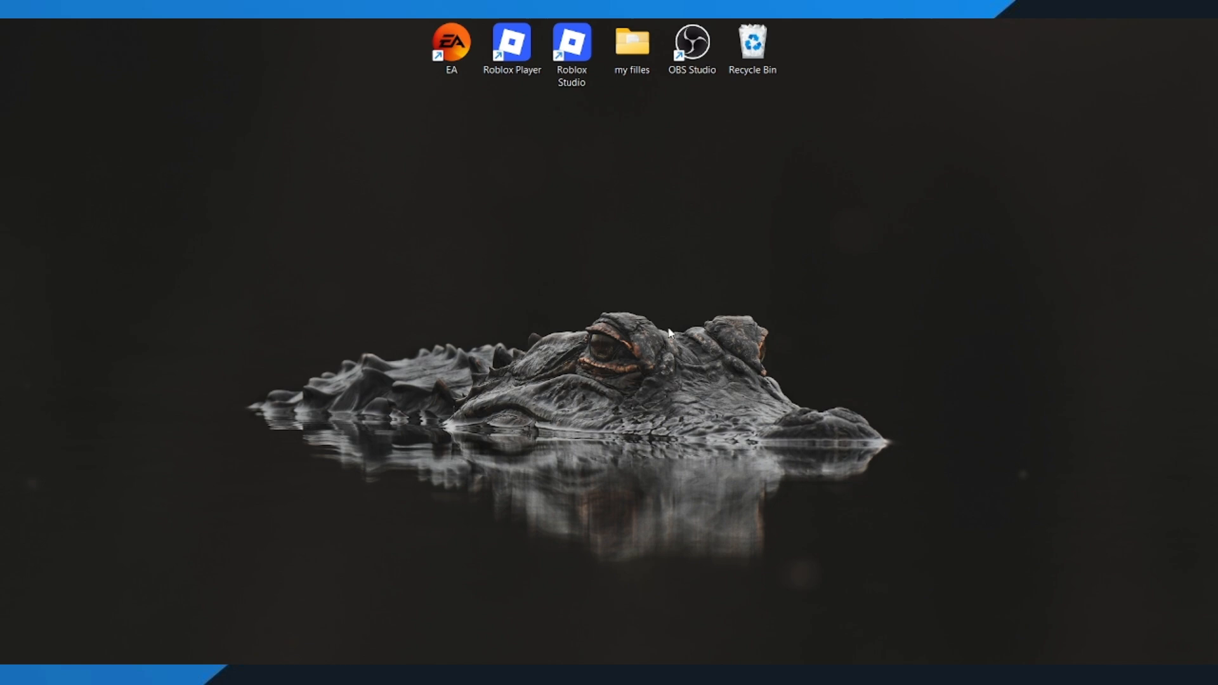
mouse_move(859, 319)
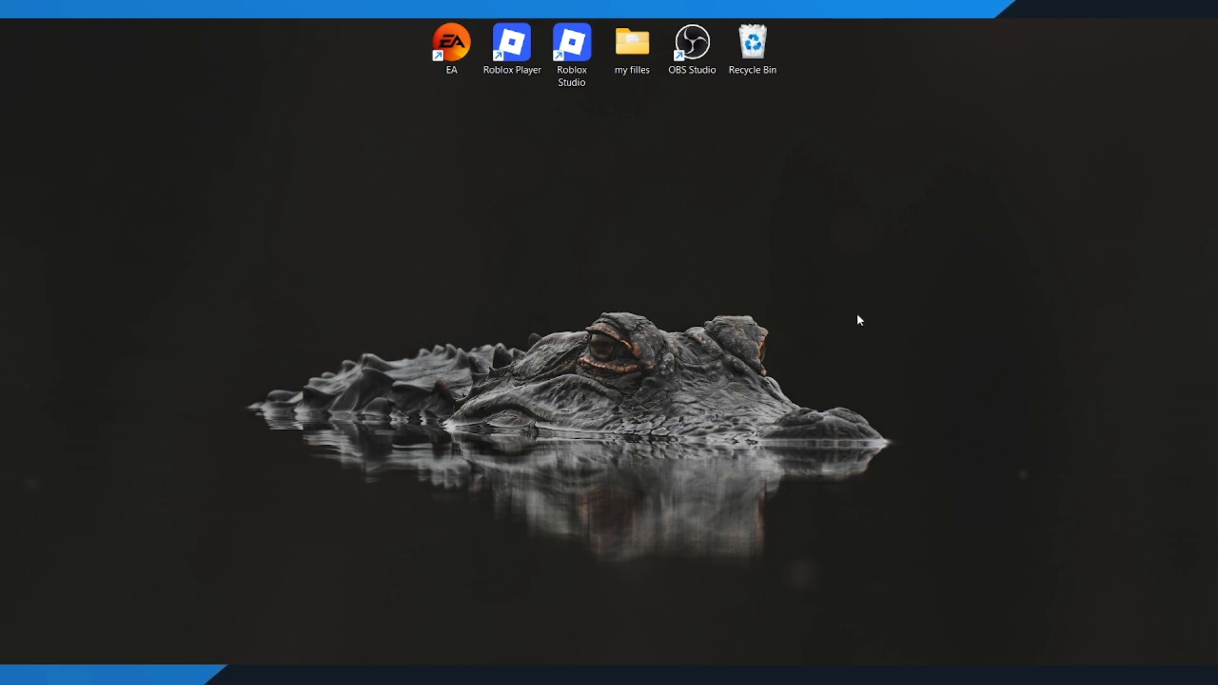
mouse_move(863, 329)
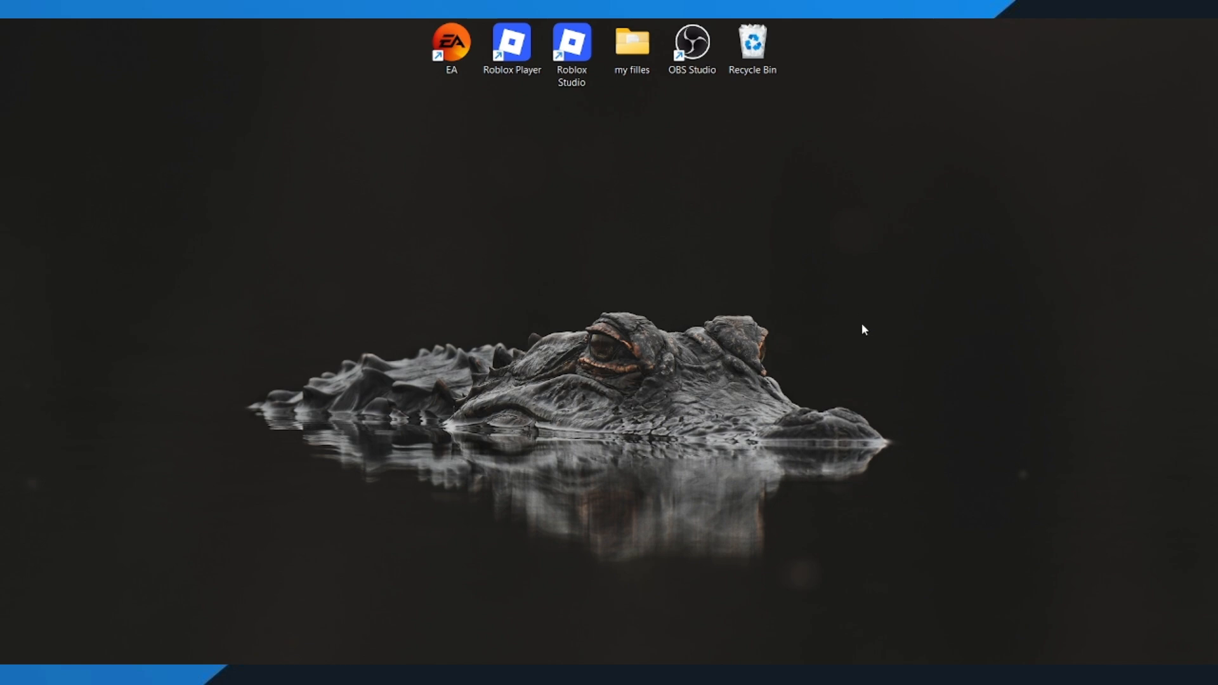
mouse_move(838, 364)
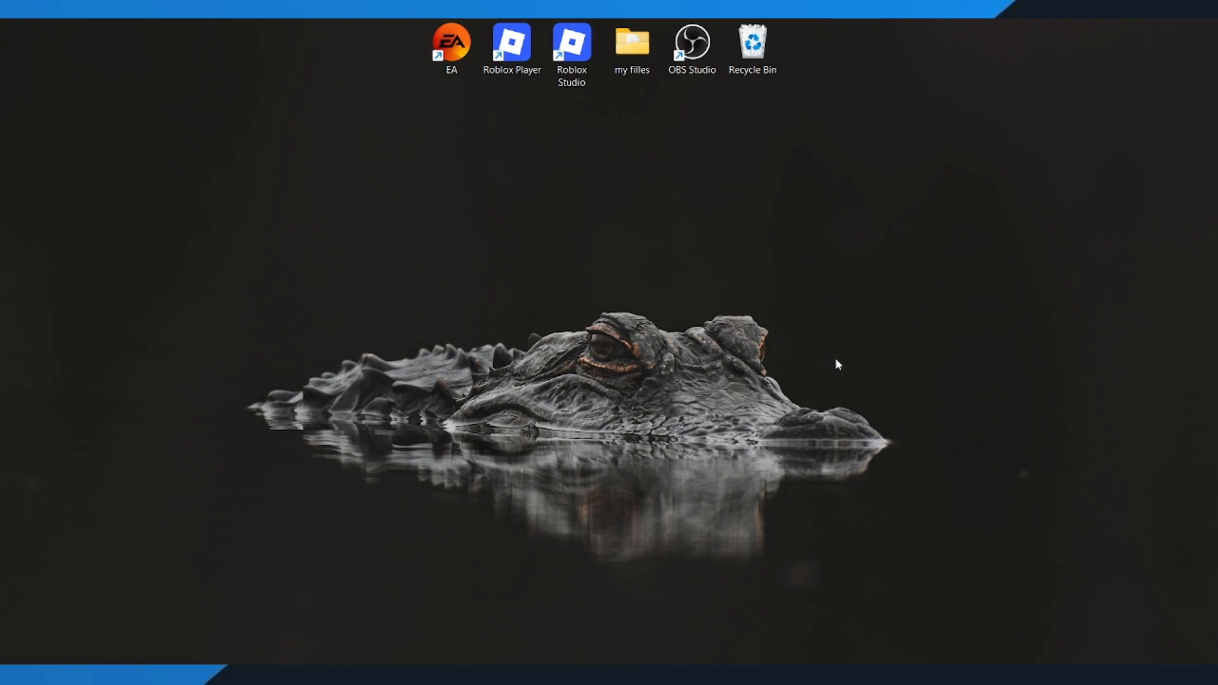
mouse_move(721, 338)
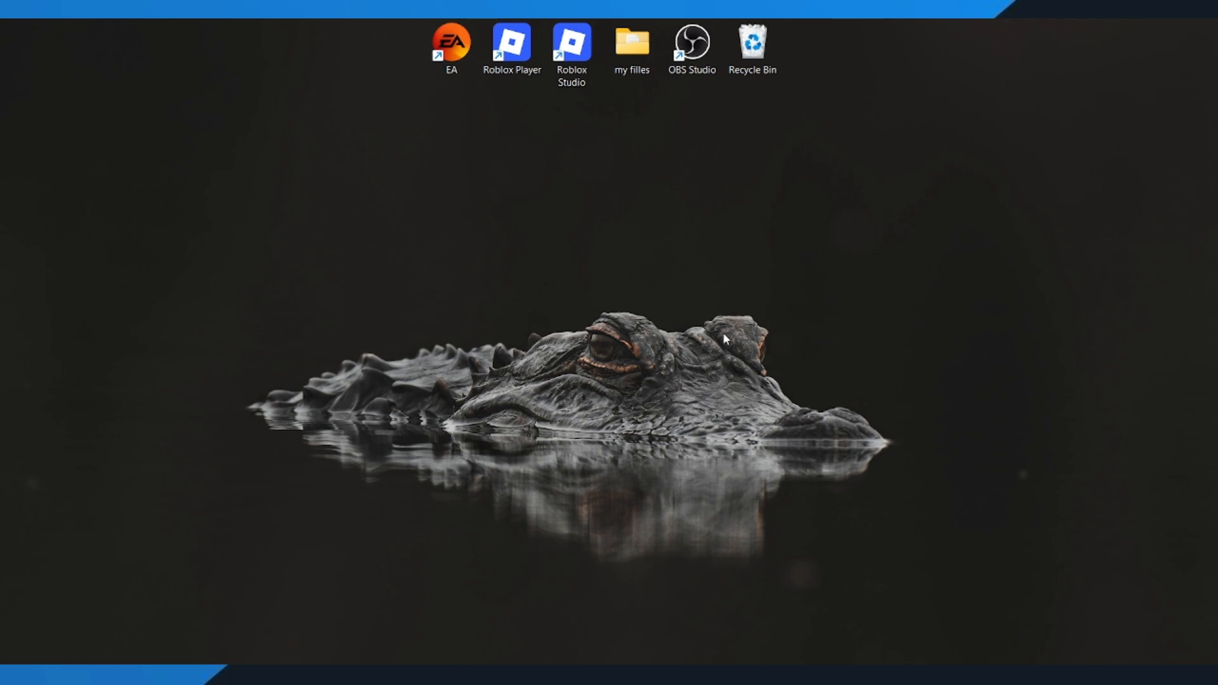
mouse_move(708, 356)
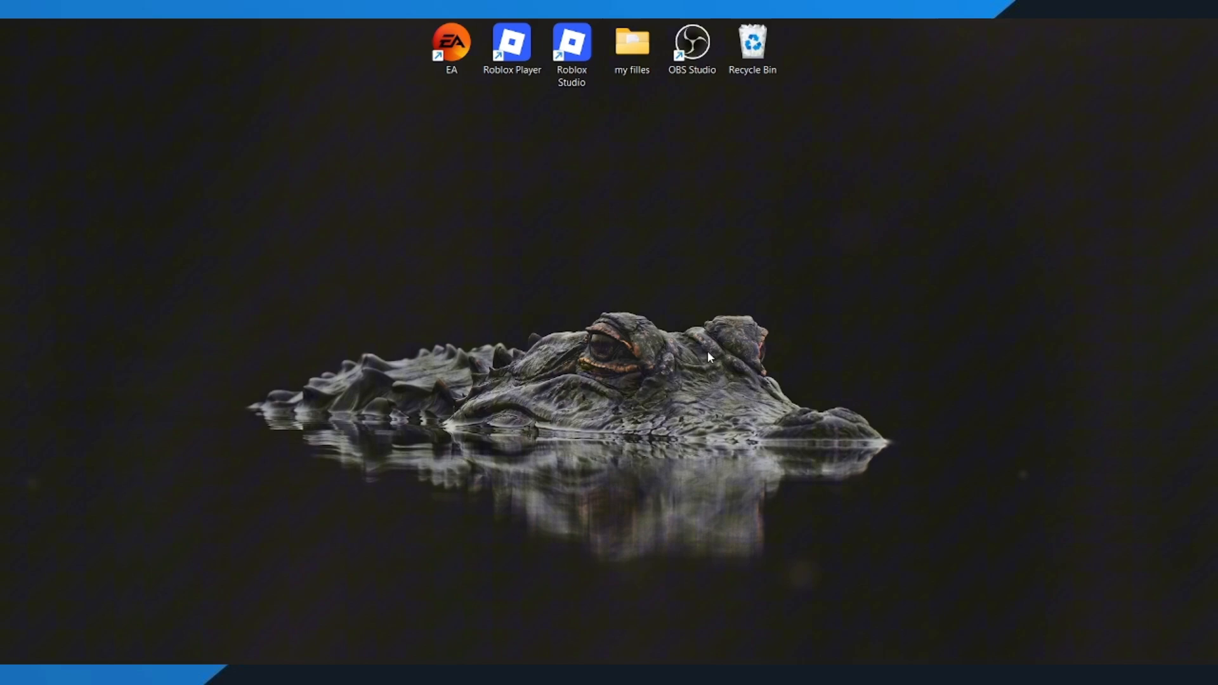
mouse_move(388, 633)
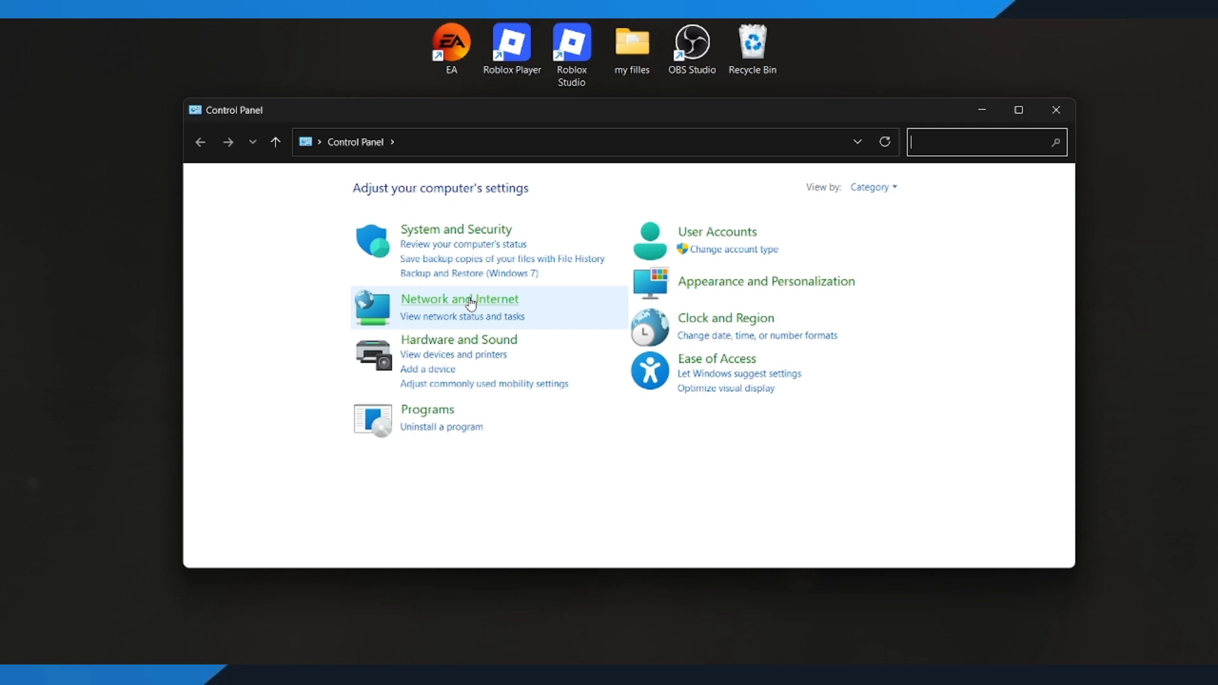
- Reach the Network Connections list via Network and Sharing Center's adapter settings
click(460, 300)
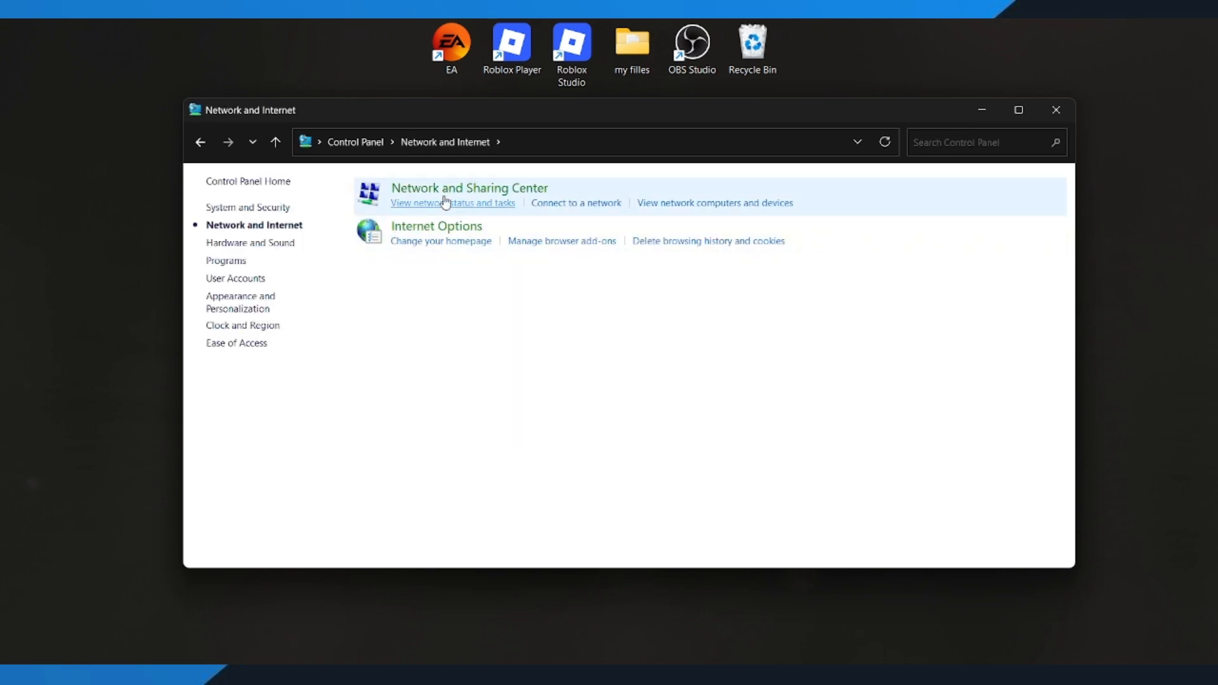
click(451, 203)
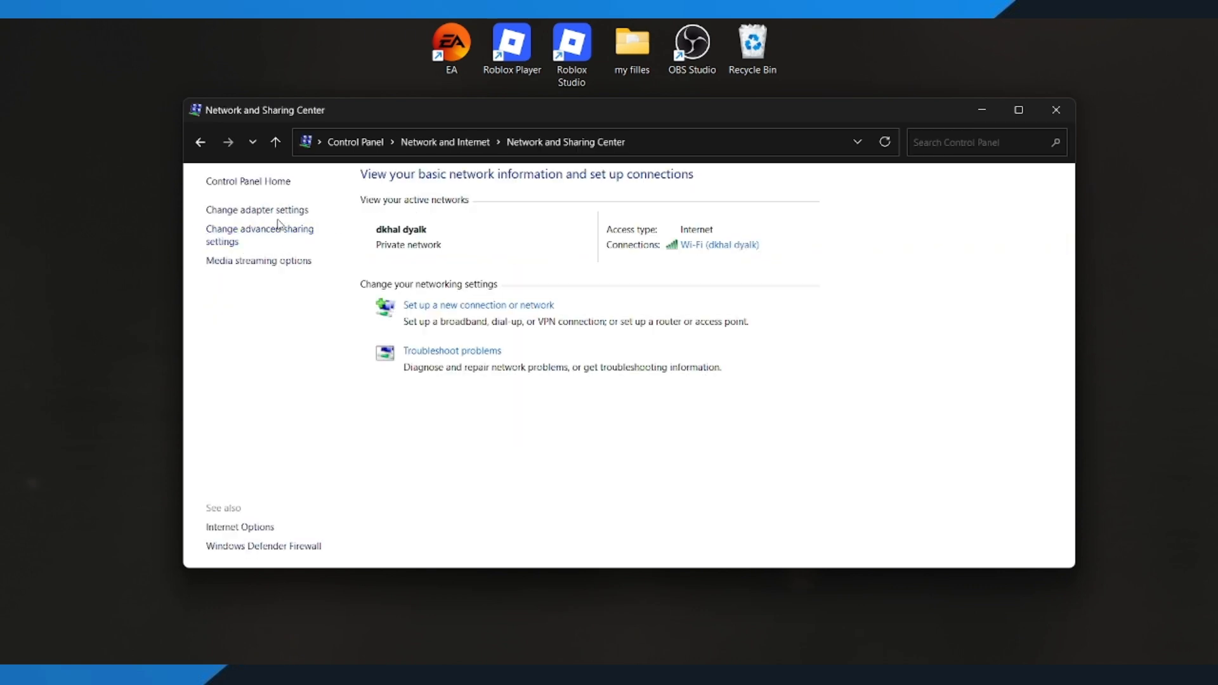
click(257, 209)
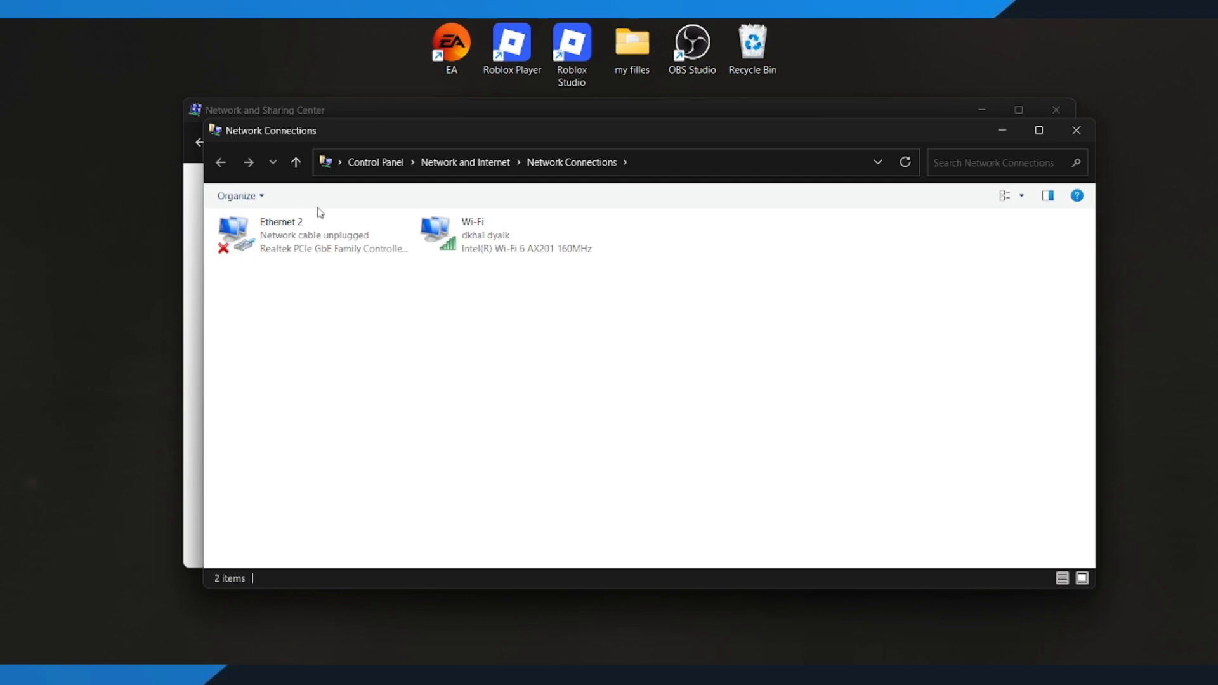
- Open the Wi-Fi adapter's Properties and its Internet Protocol Version 4 settings
right_click(509, 234)
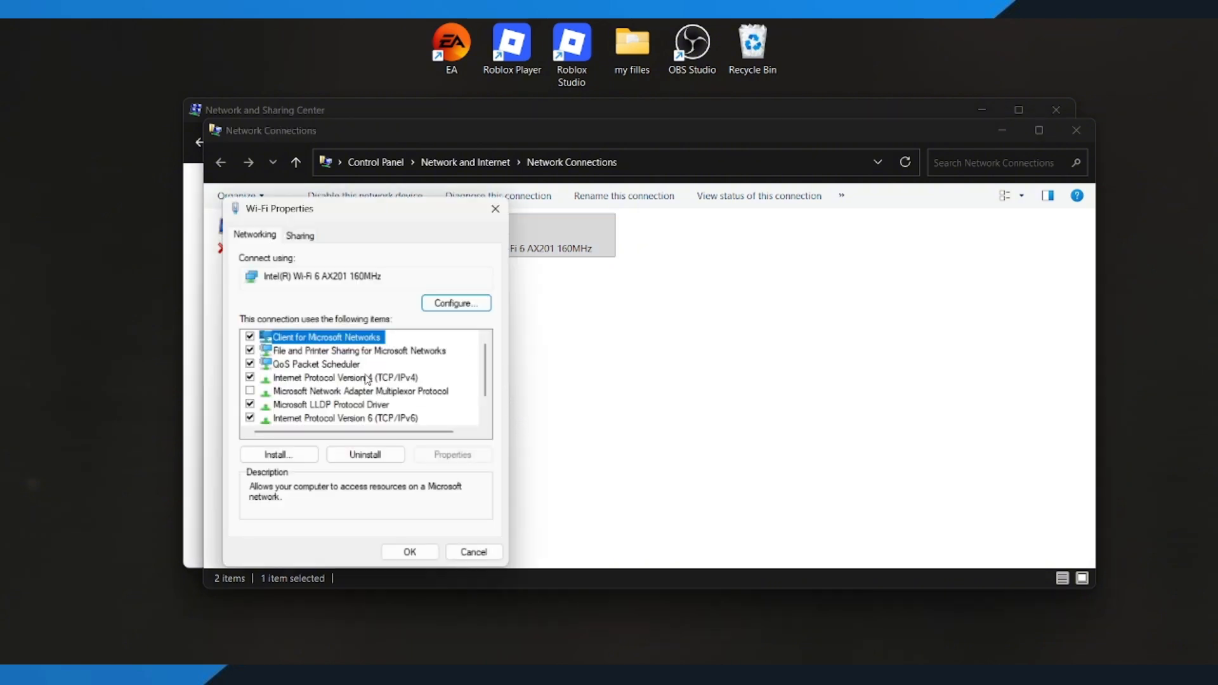
click(345, 378)
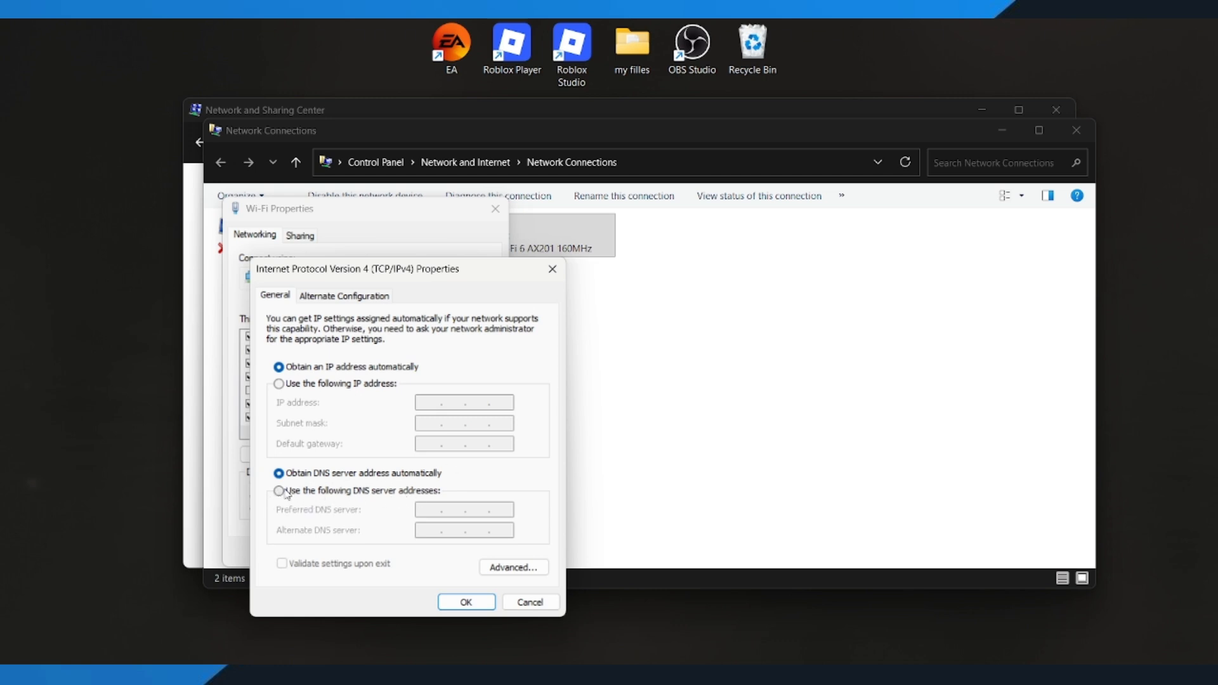
- Use custom DNS servers 8.8.8.8 preferred and 8.8.4.4 alternate, and confirm with OK
click(279, 490)
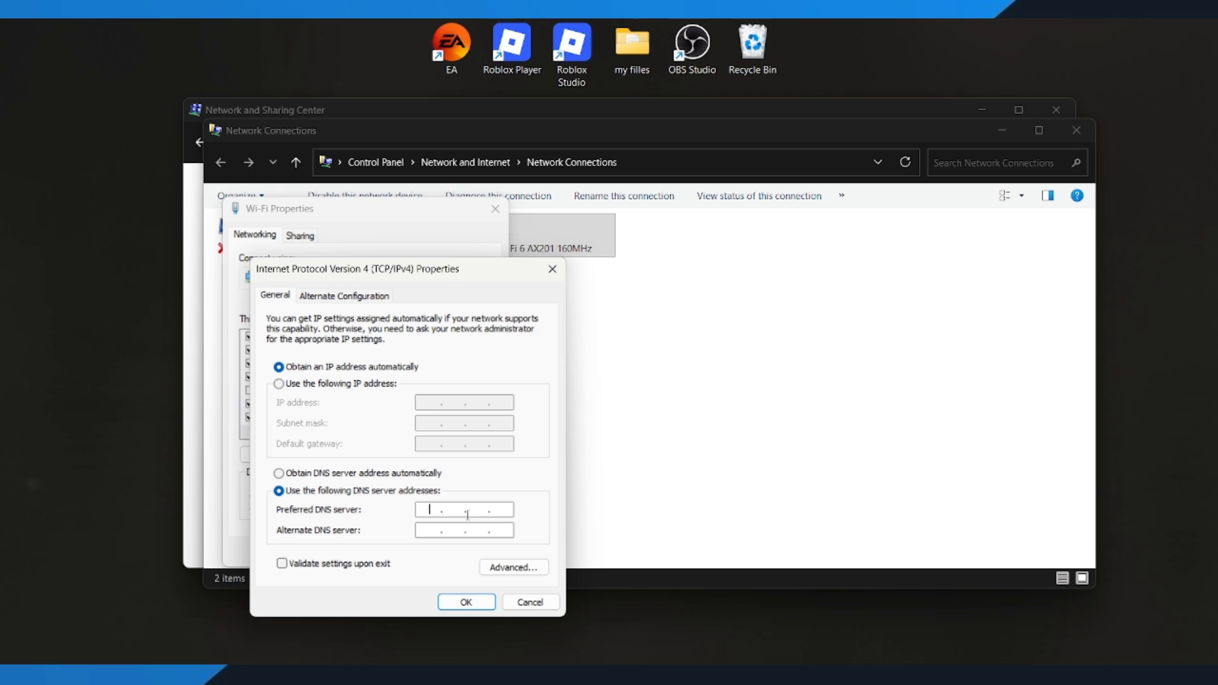
text(1.1)
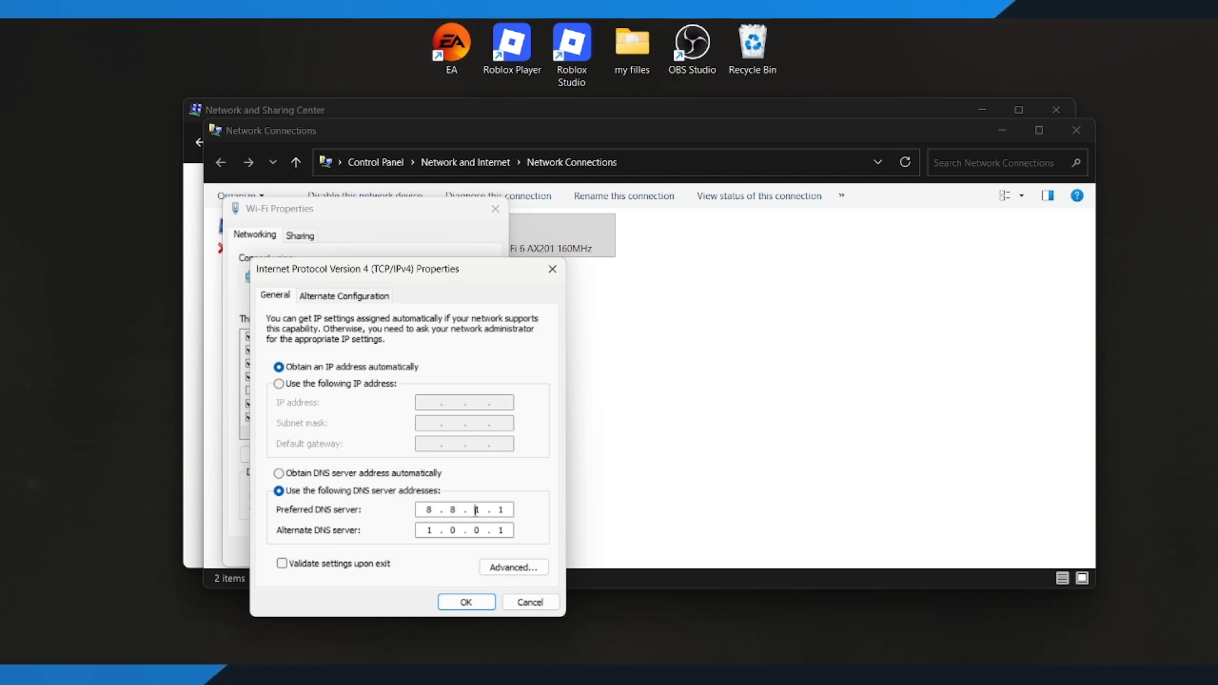
text(8.8.8.8)
click(464, 530)
text(8.8.4.4)
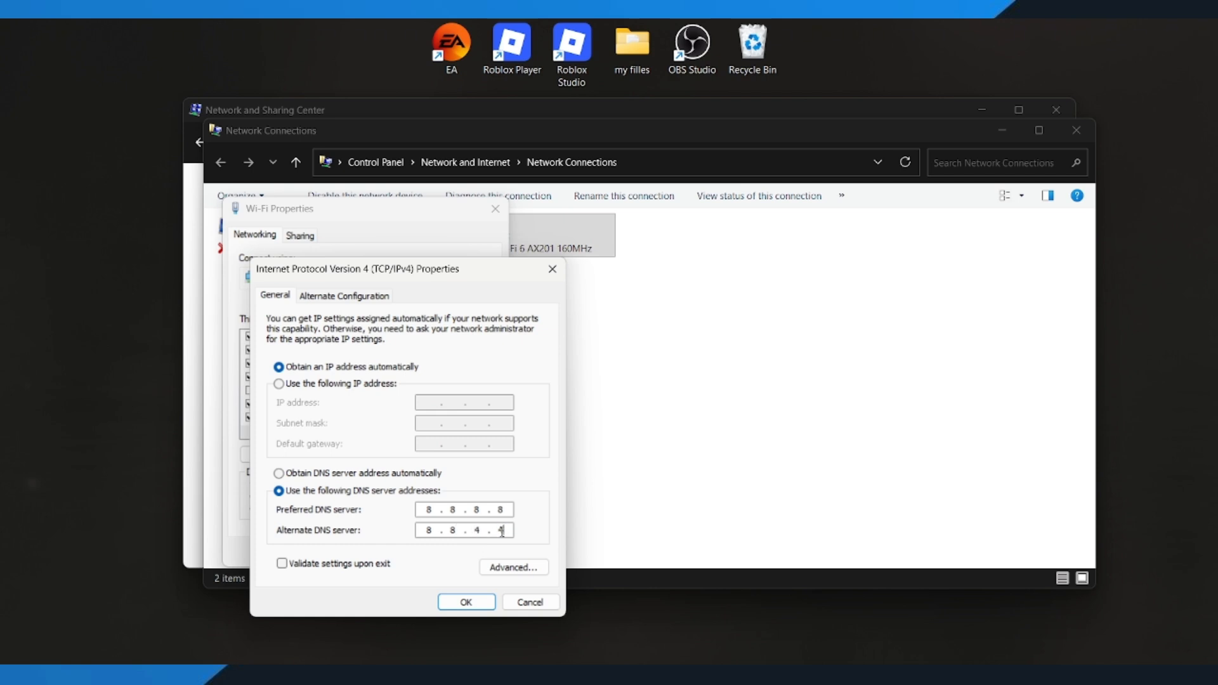
click(466, 602)
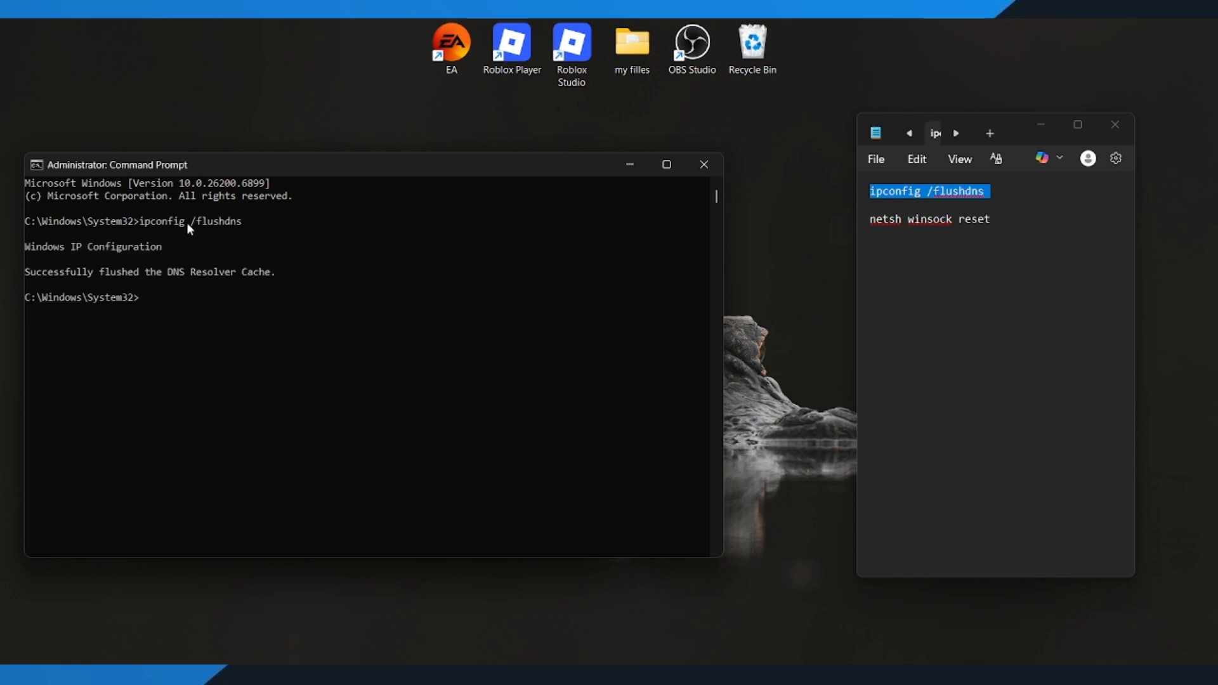
- Run netsh winsock reset from the notes, then exit the administrator prompt
double_click(929, 220)
text(e)
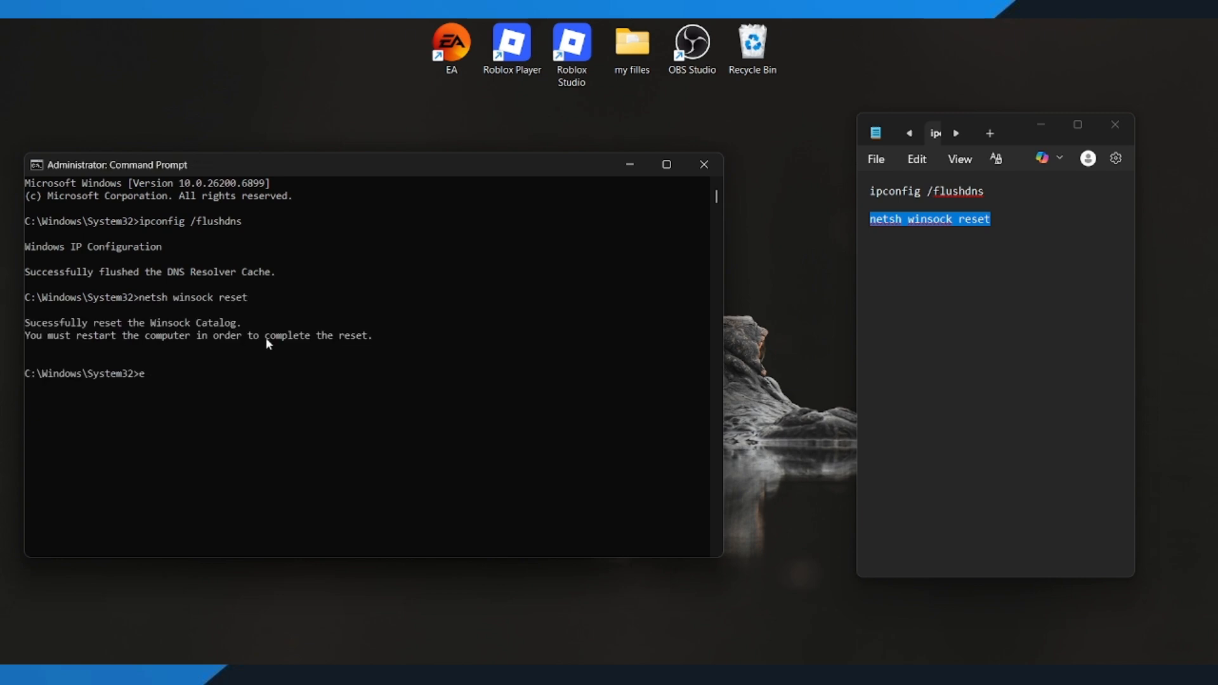
text(xit)
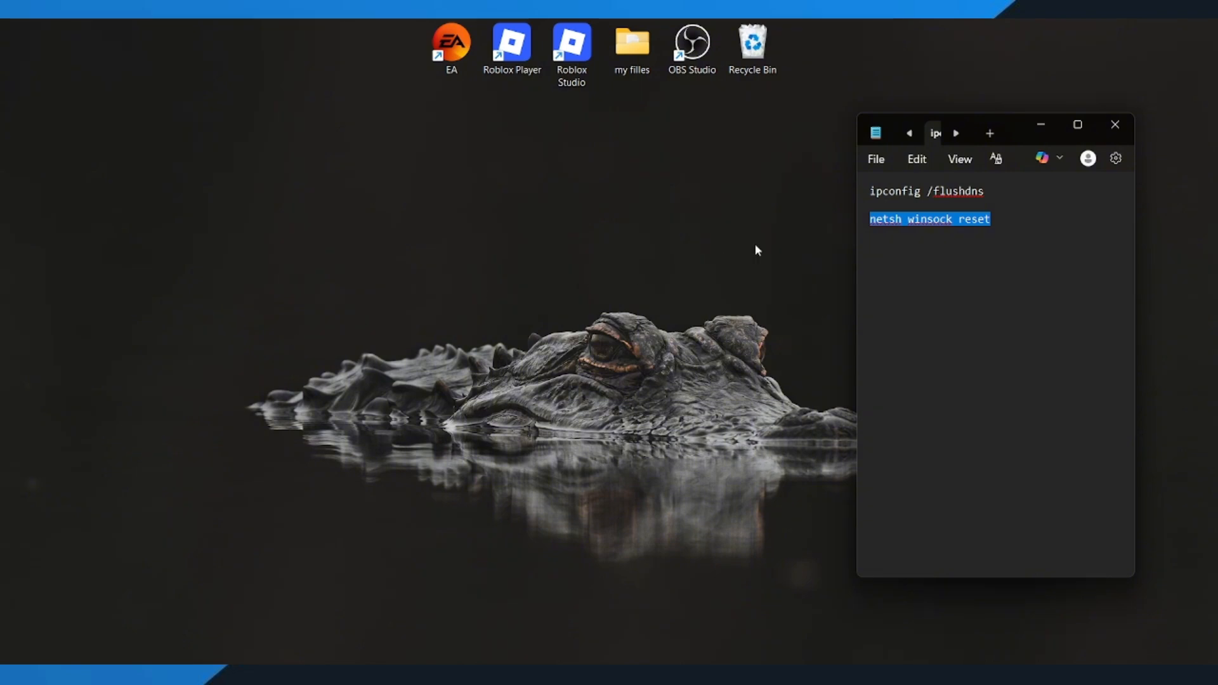
- Close the Notepad window holding the network commands
click(1116, 125)
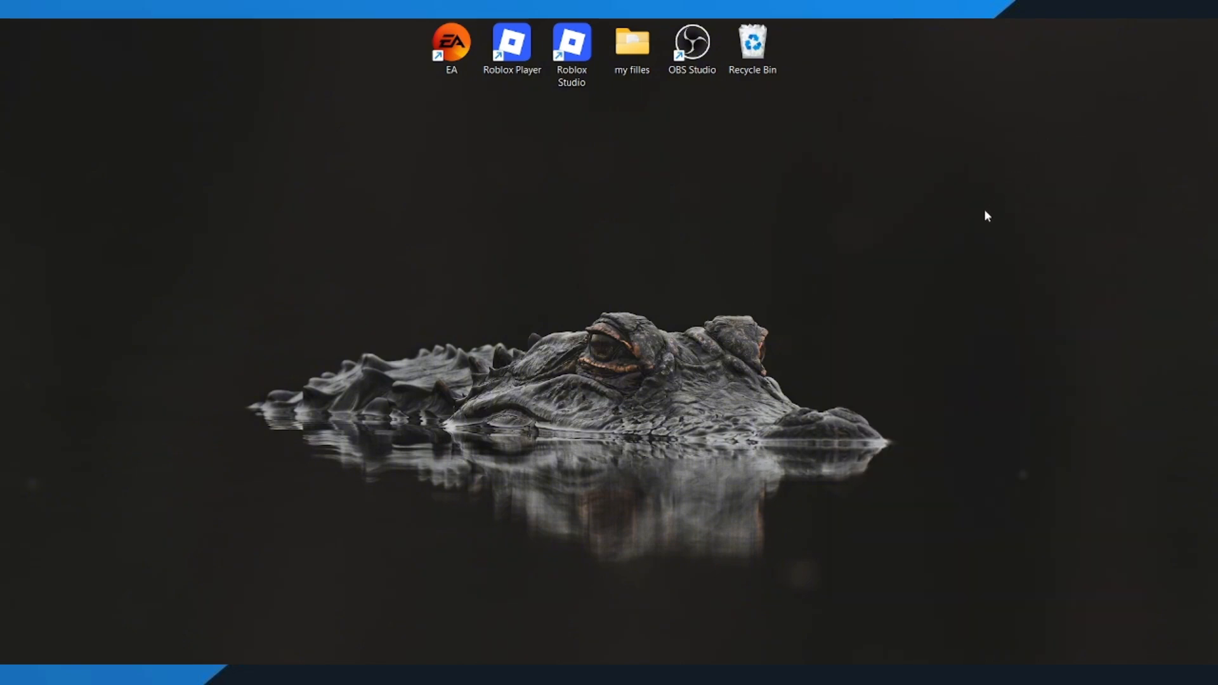
mouse_move(860, 276)
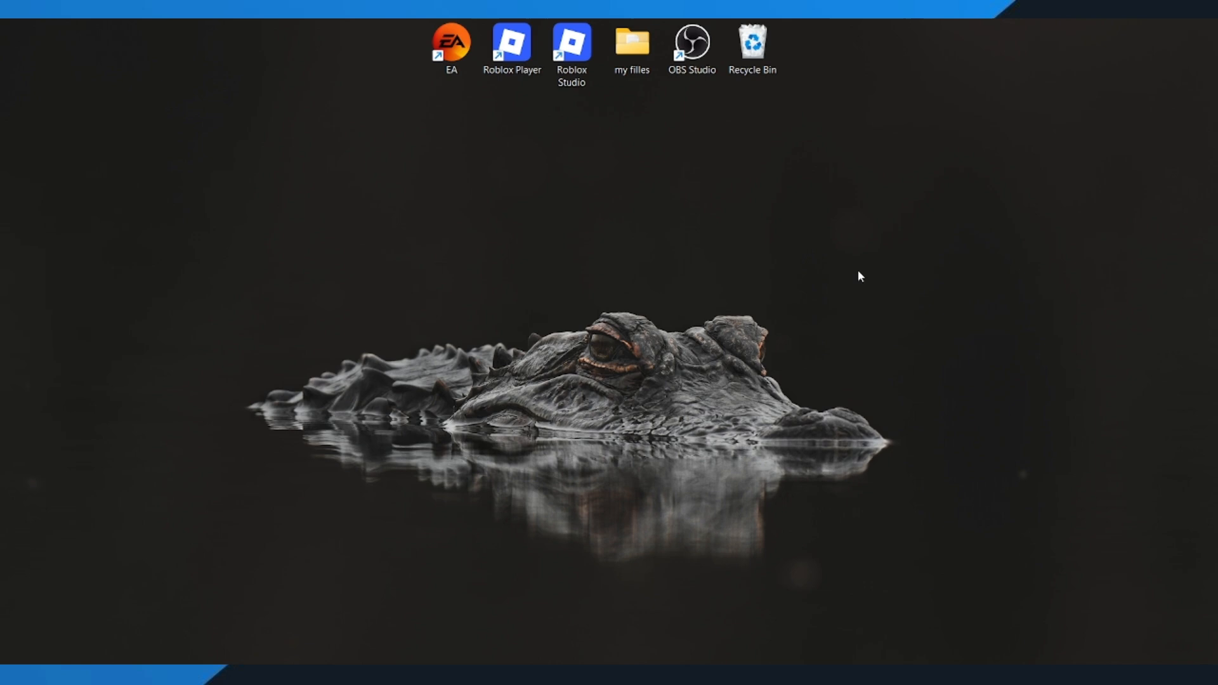